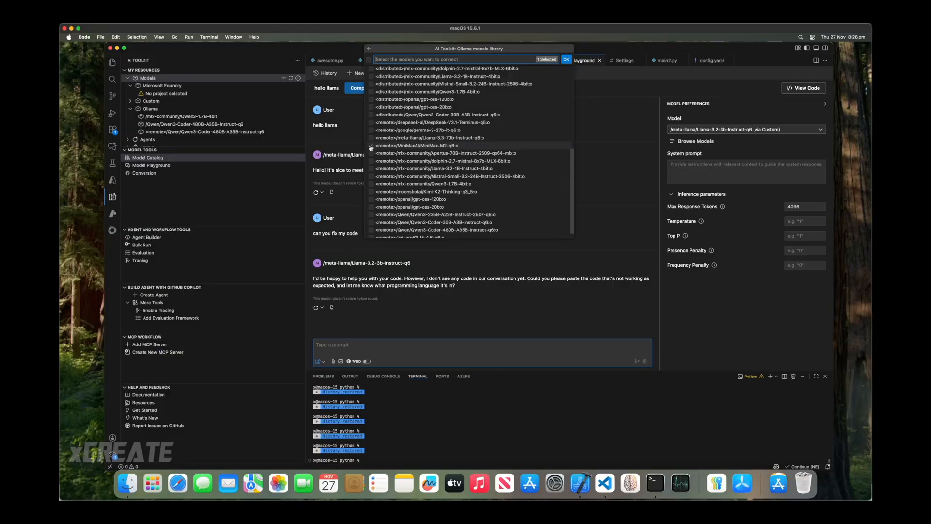
Confirm the Ollama library picker to connect the remote MiniMax-M2 model.
{"action": "left_click", "coordinate": [565, 60]}
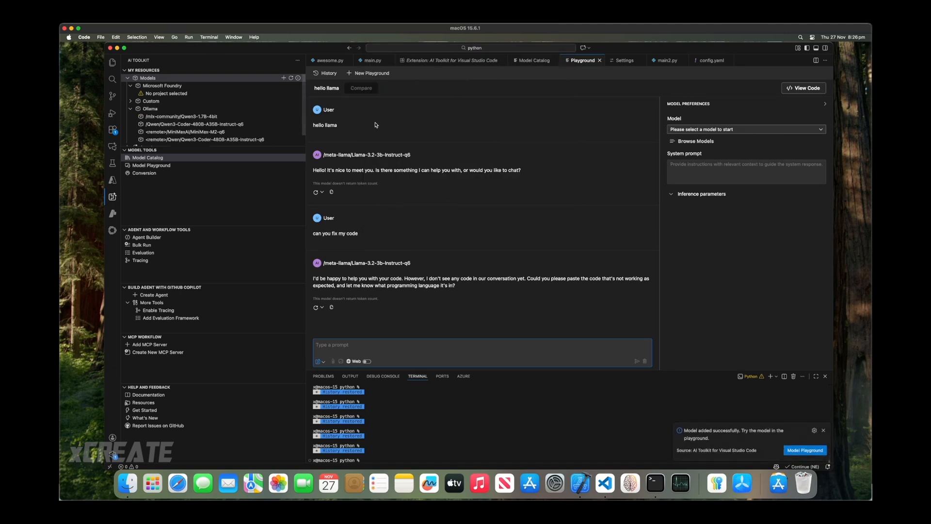